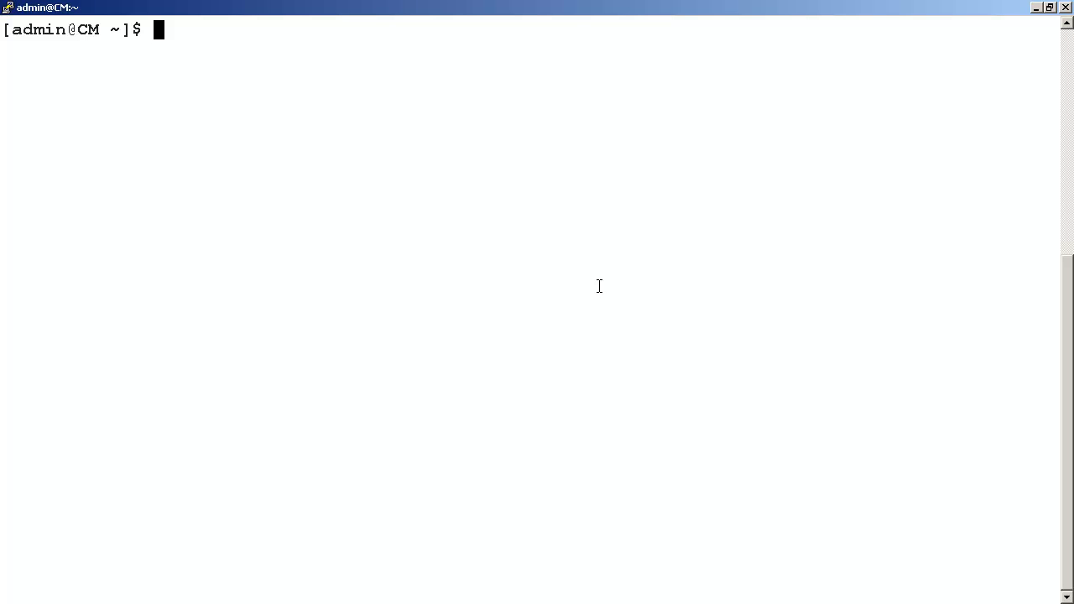
- Launch the SAT session from the shell and accept the W2KTT terminal type
type("sat")
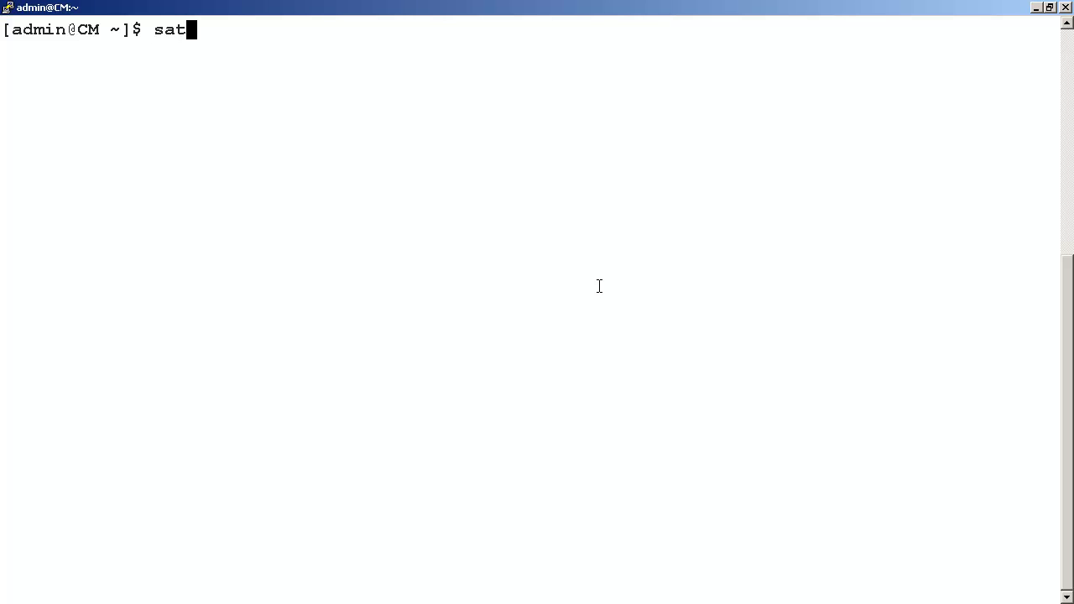
key("Return")
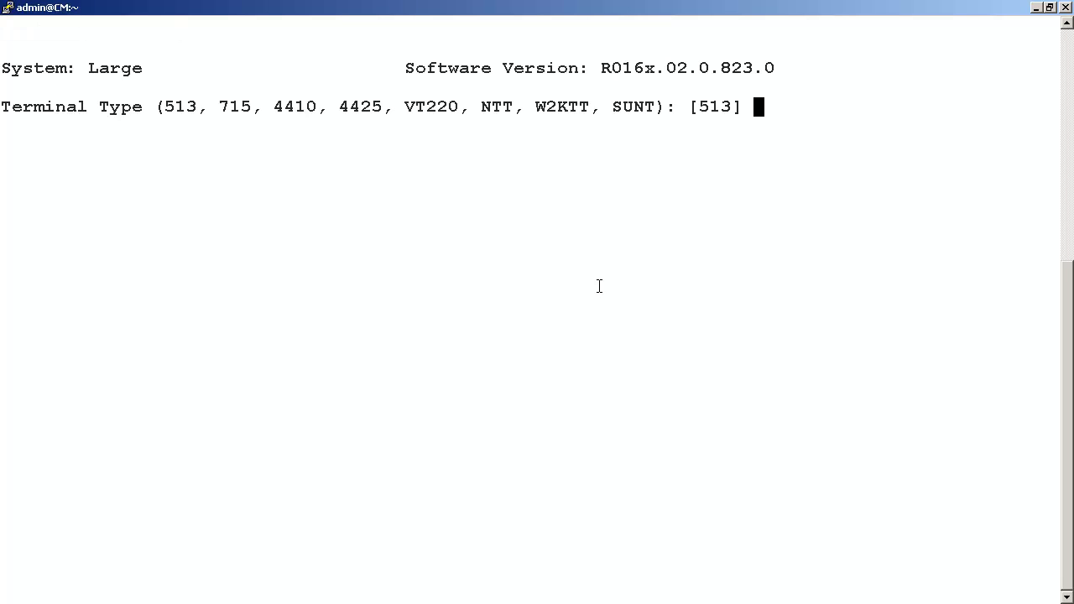
type("W2")
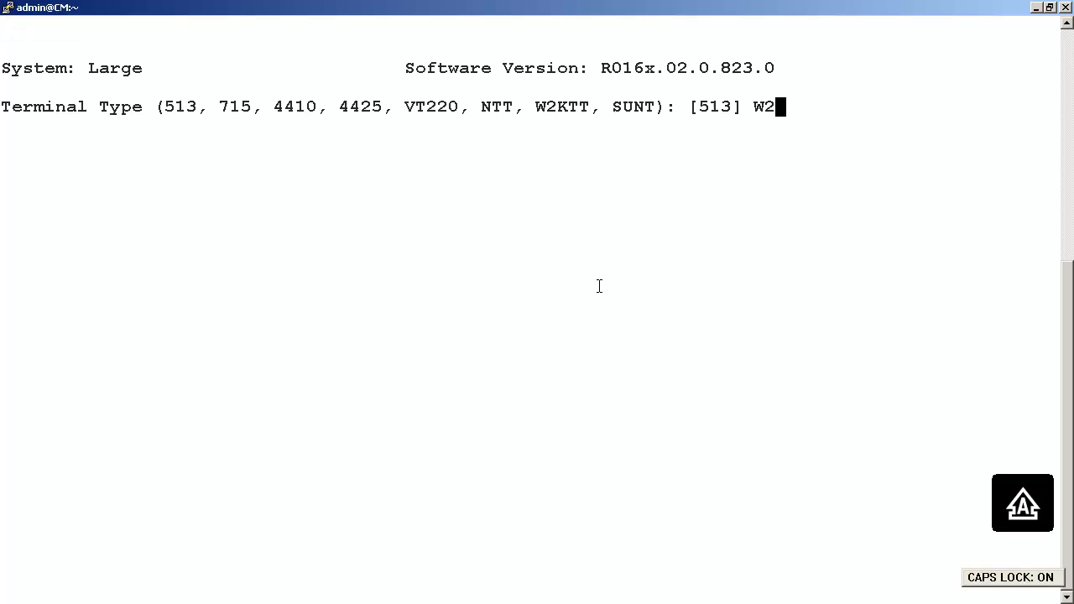
type("KTT")
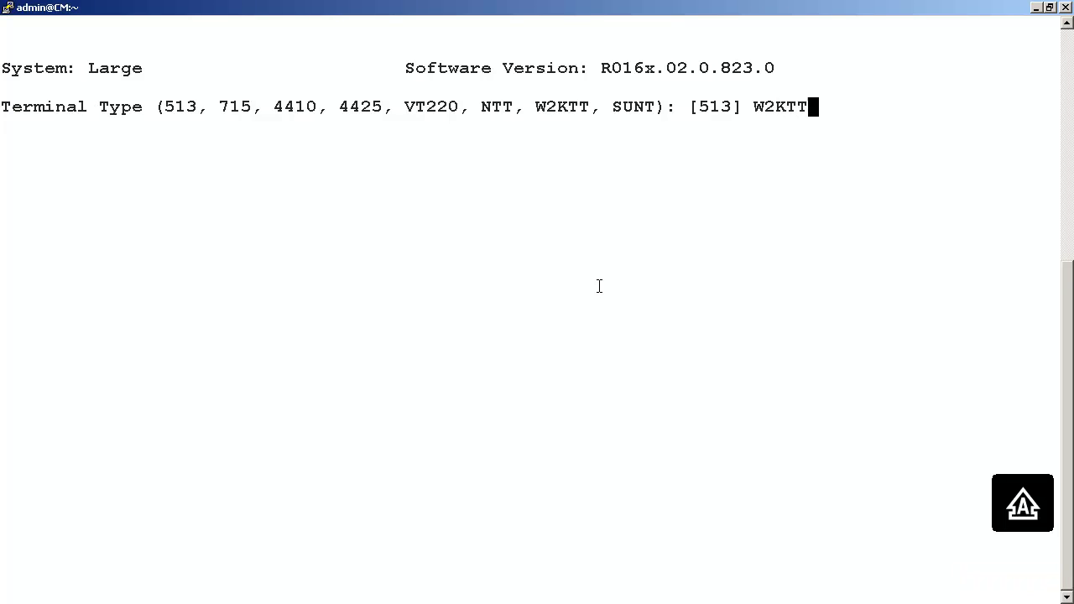
key("Return")
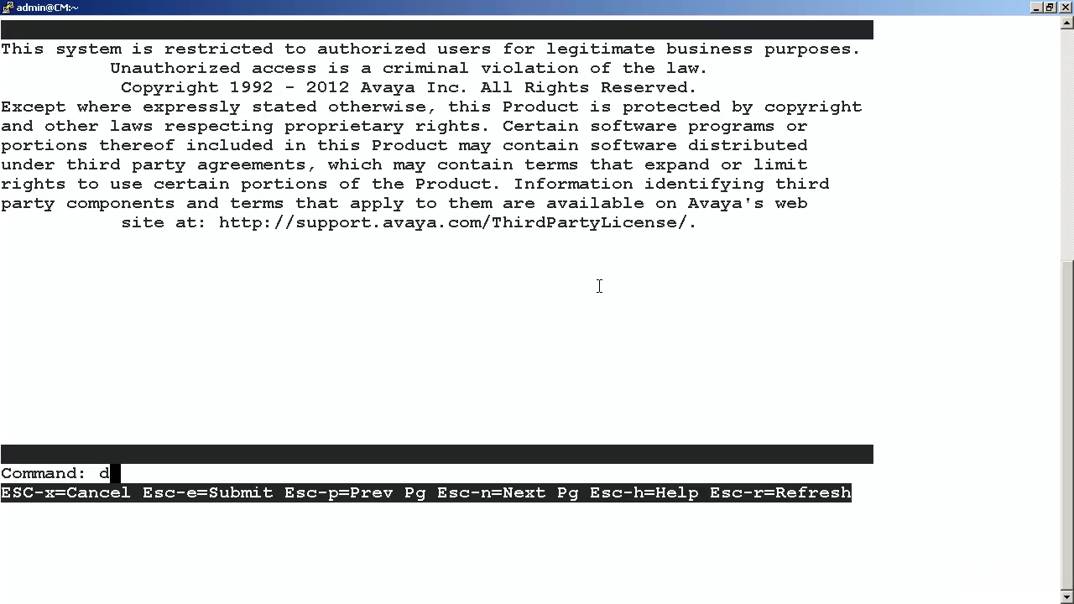
- Run display ip-services to confirm AESVCS enabled on procr port 8765, then cancel out
type("is")
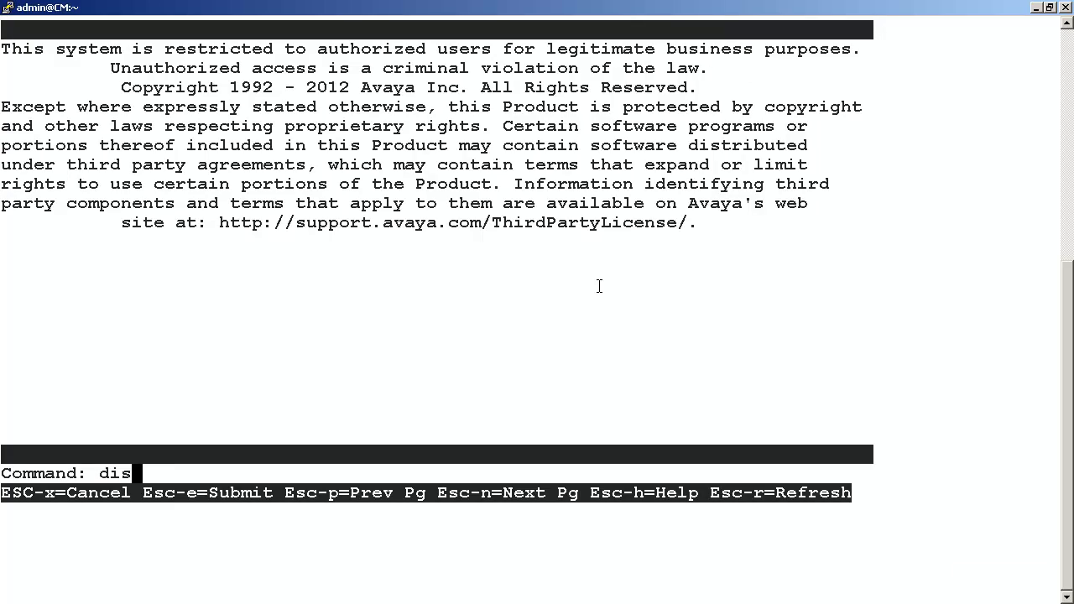
type("play")
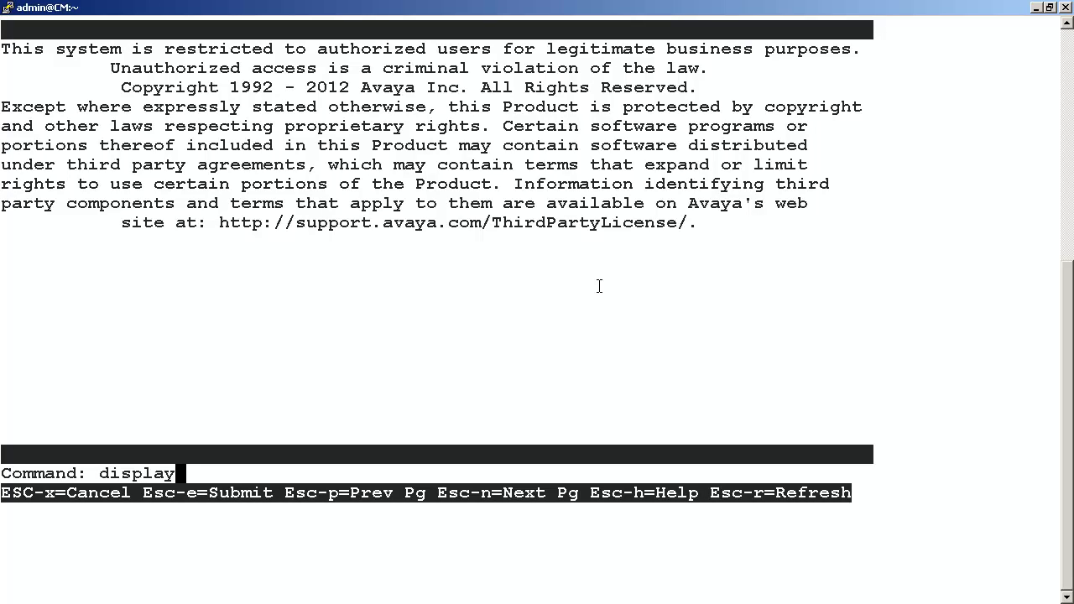
type("i")
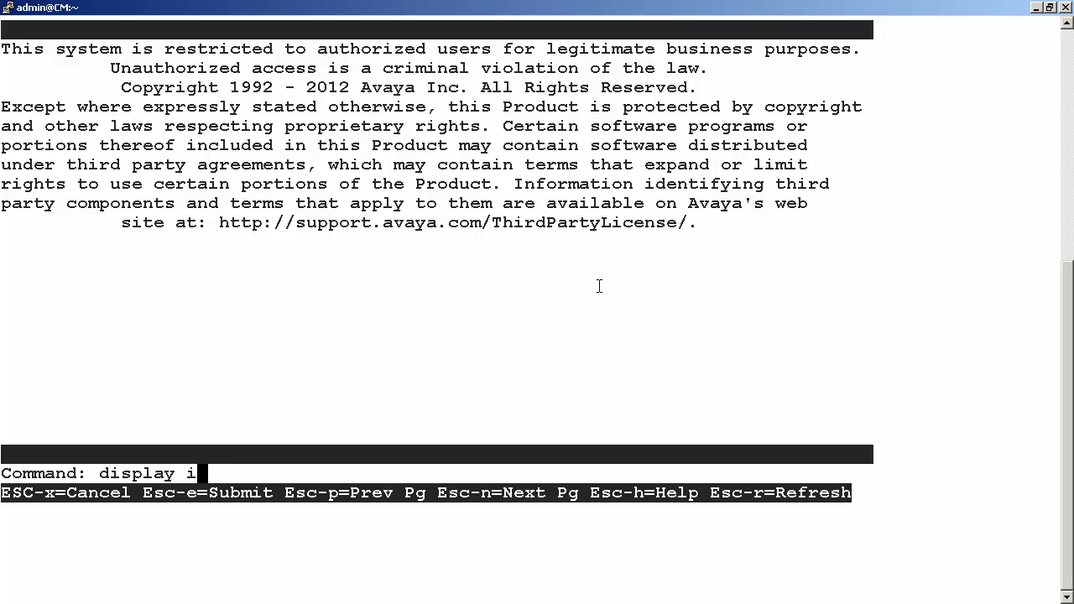
key("Return")
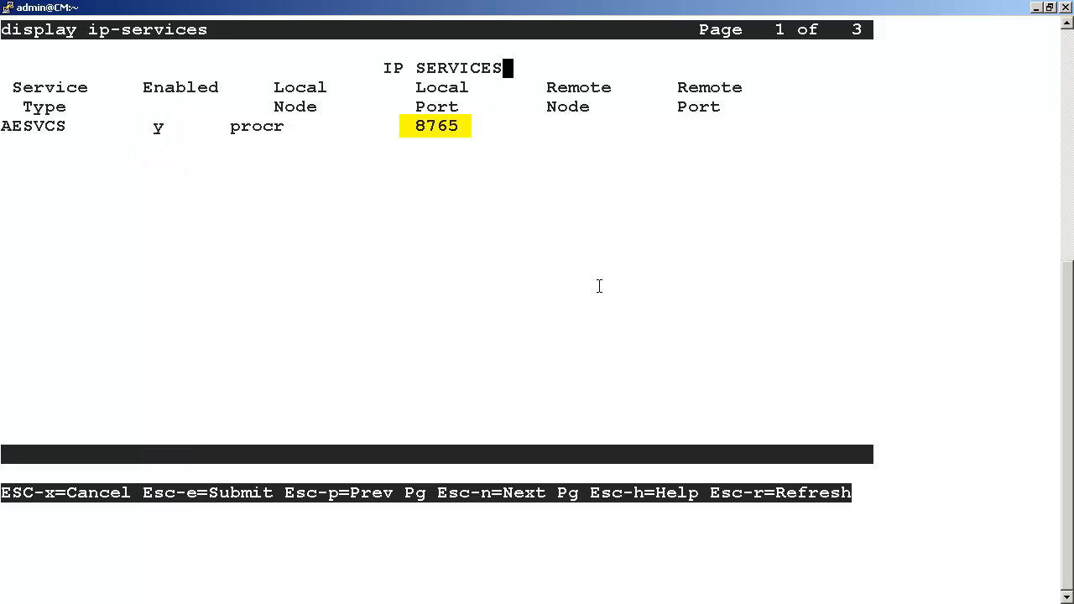
key("Escape")
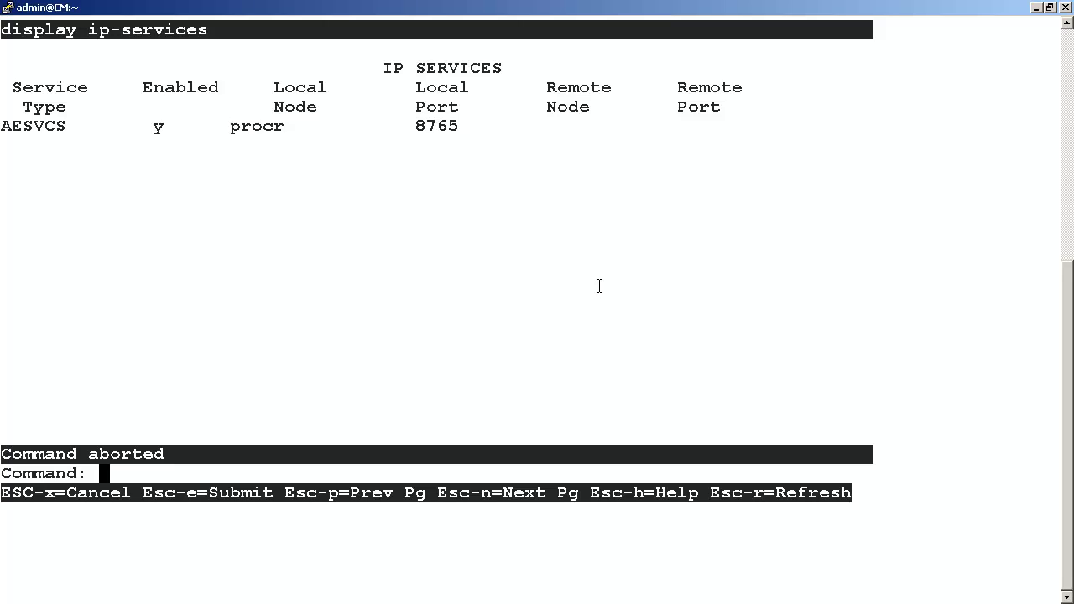
- Run change ip-services to bring up the editable IP SERVICES form with the AESVCS entry
type("change")
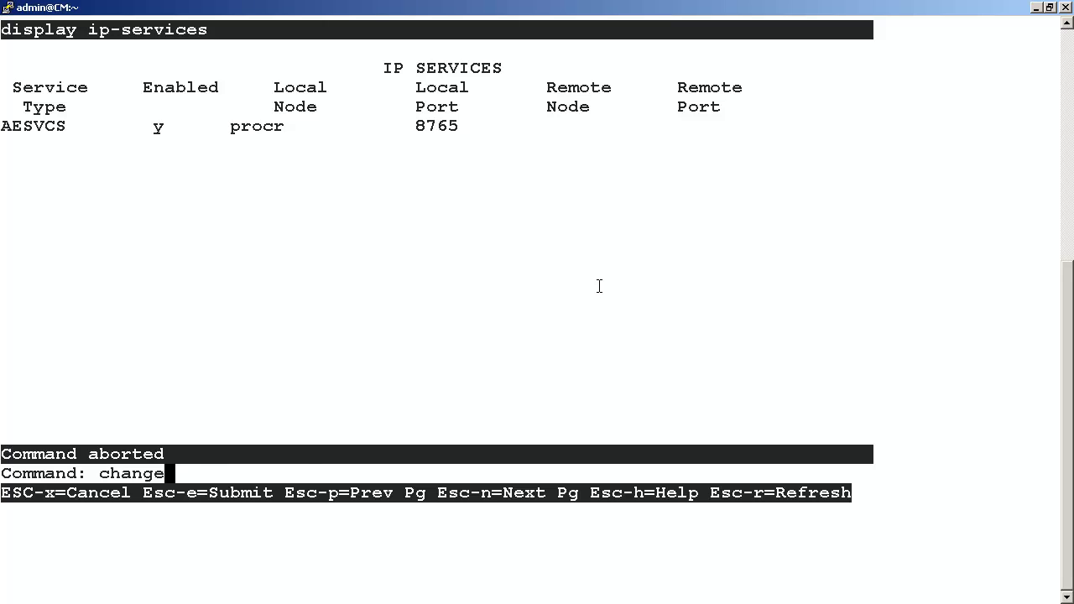
type("ip-services")
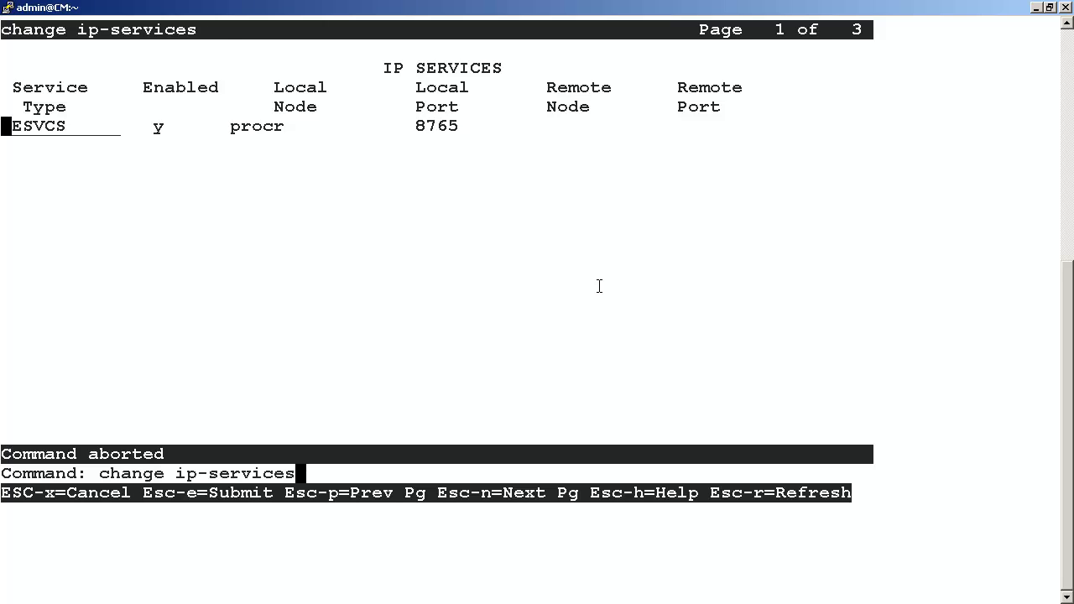
key("Return")
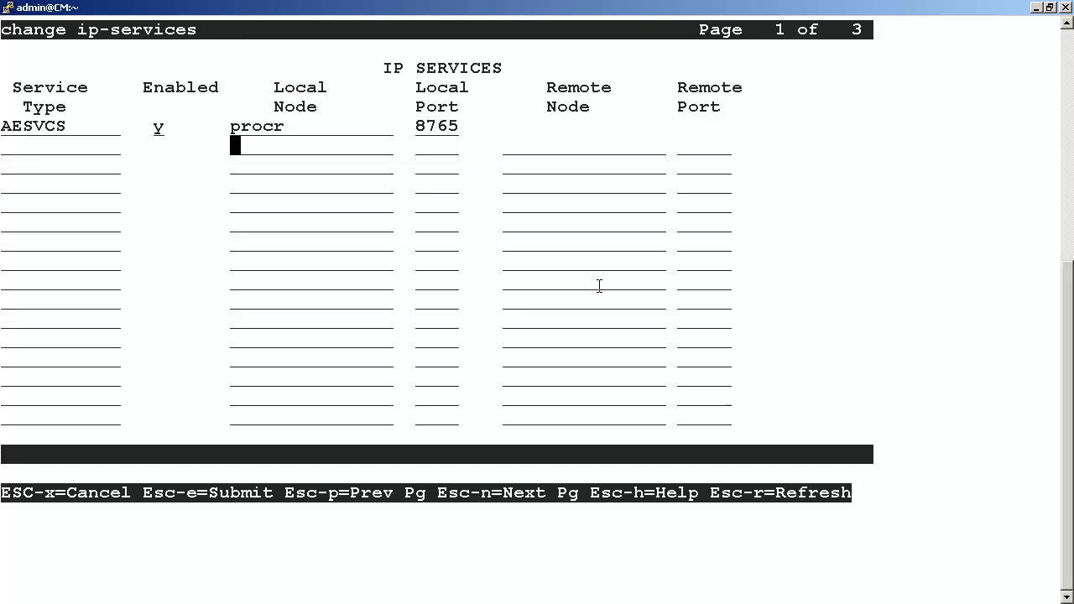
key("Tab")
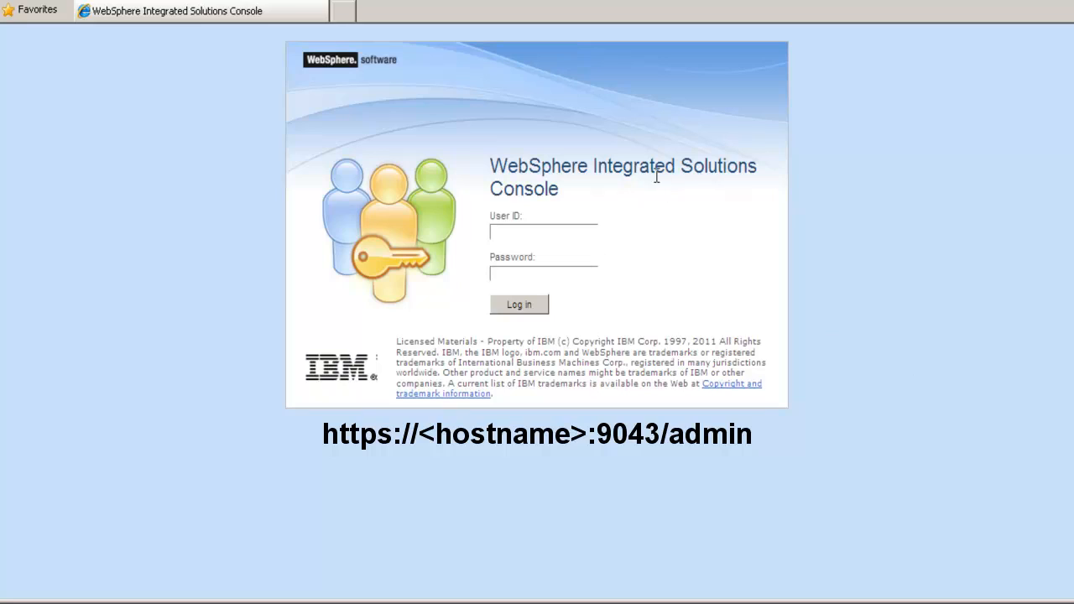
- Log in to the console as user admin with the admin password
type("a")
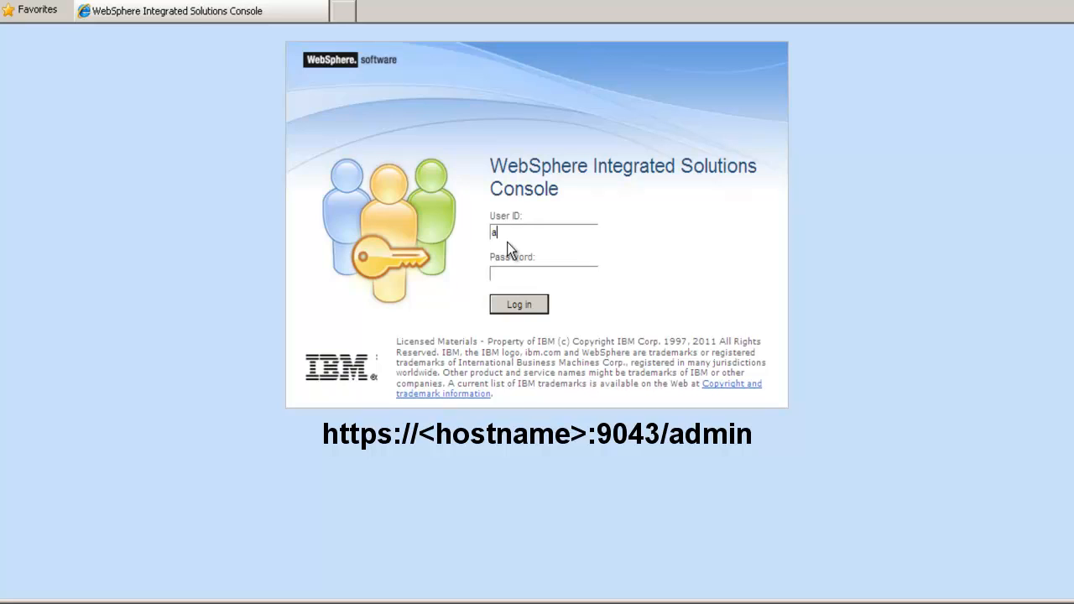
type("dmin")
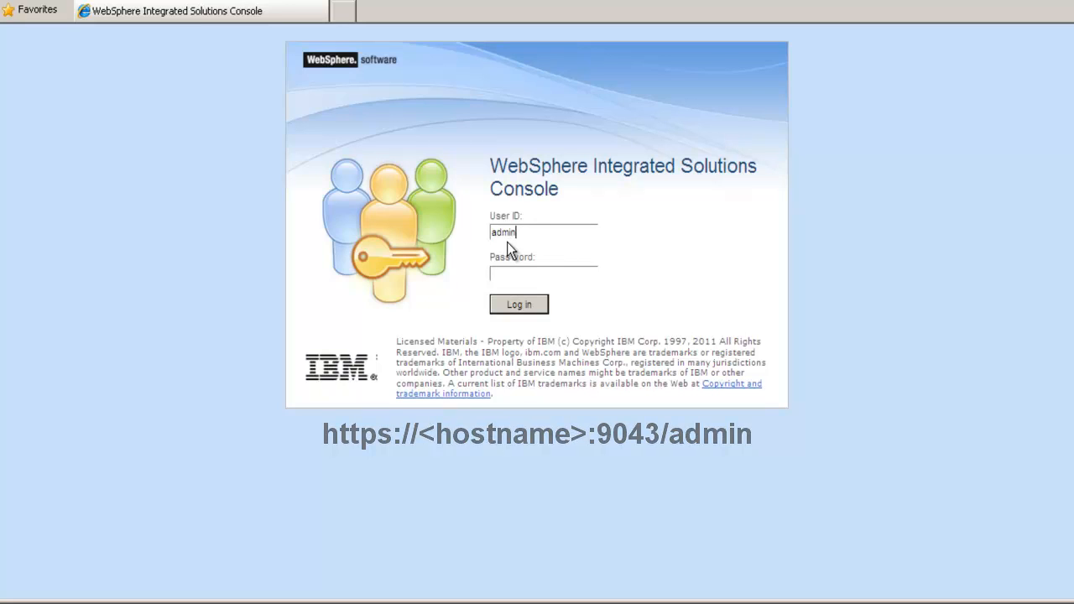
type("admin")
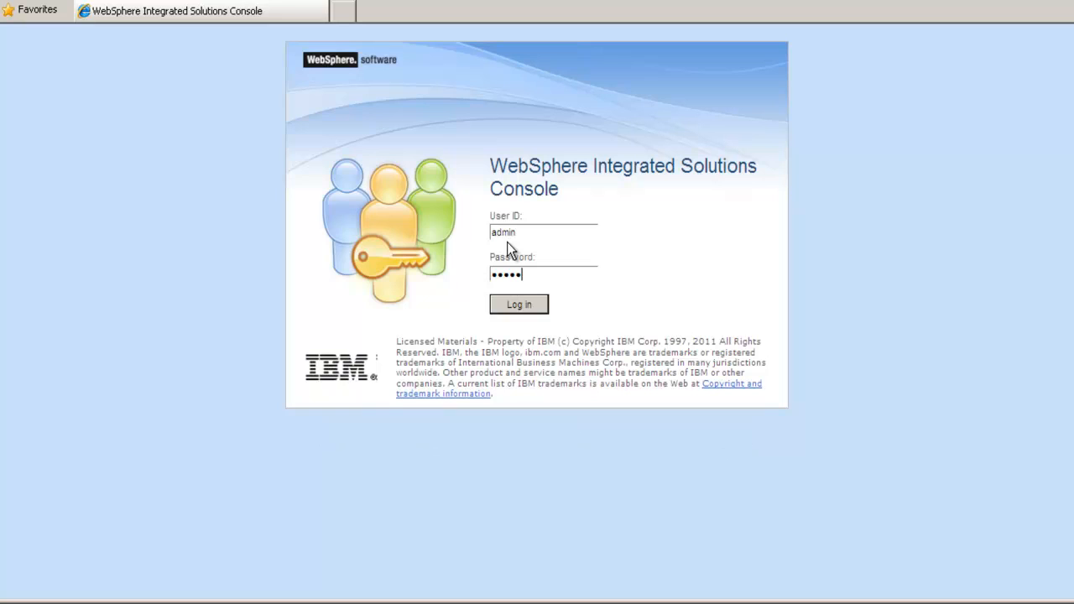
left_click(518, 304)
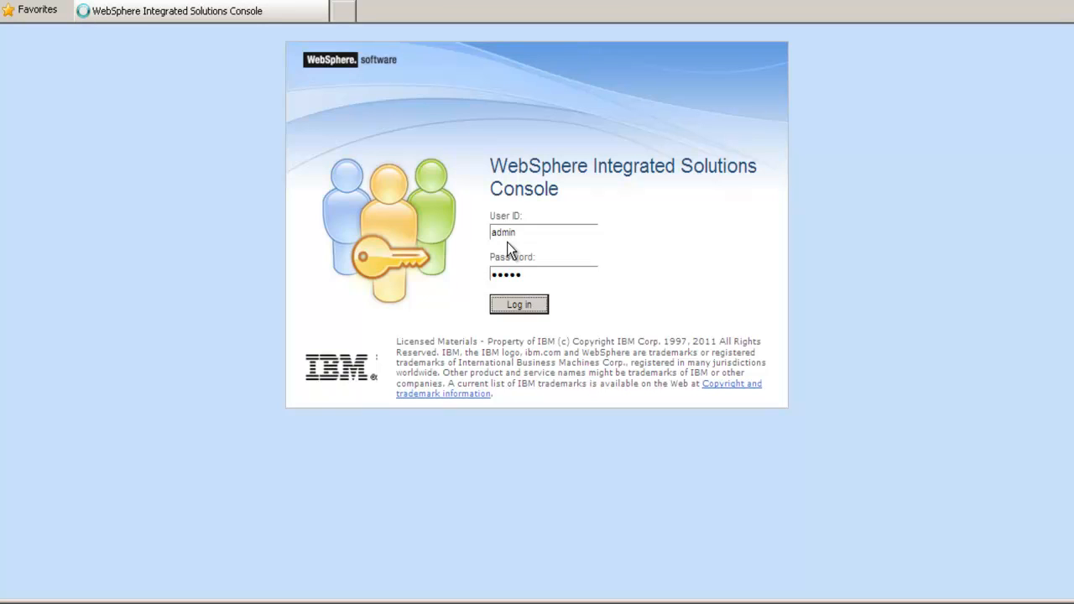
left_click(519, 304)
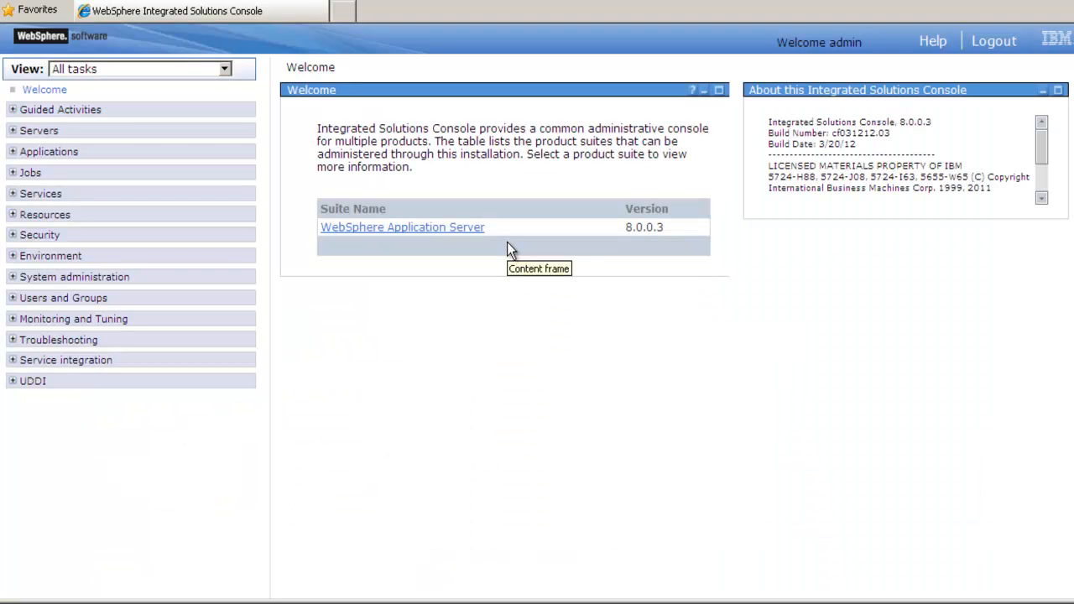
mouse_move(40, 235)
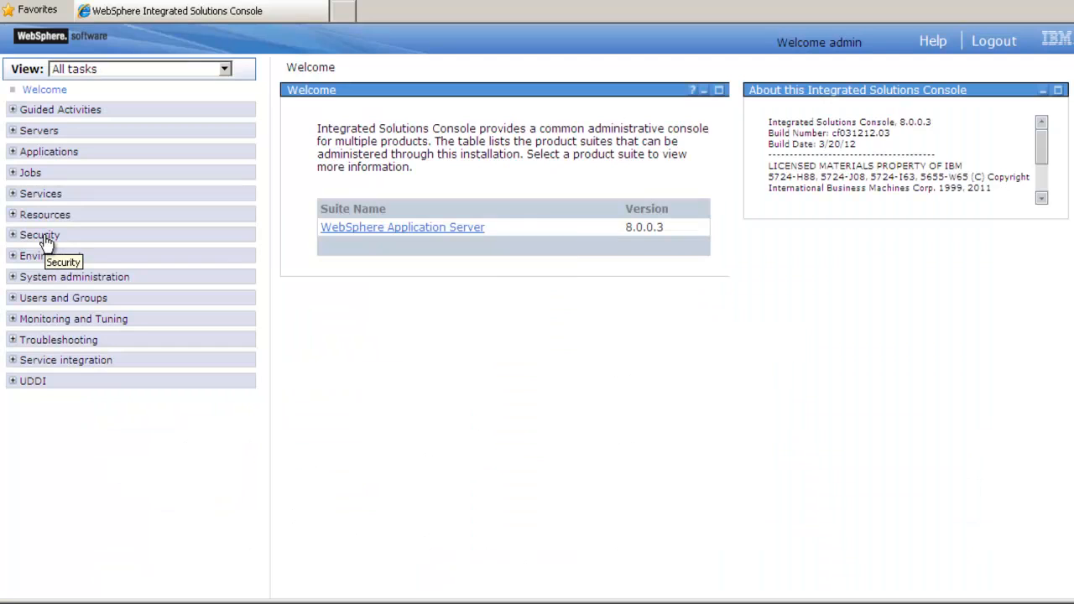
- Navigate Security > SSL certificate and key management > Key stores > CellDefaultTrustStore > Signer certificates
left_click(40, 235)
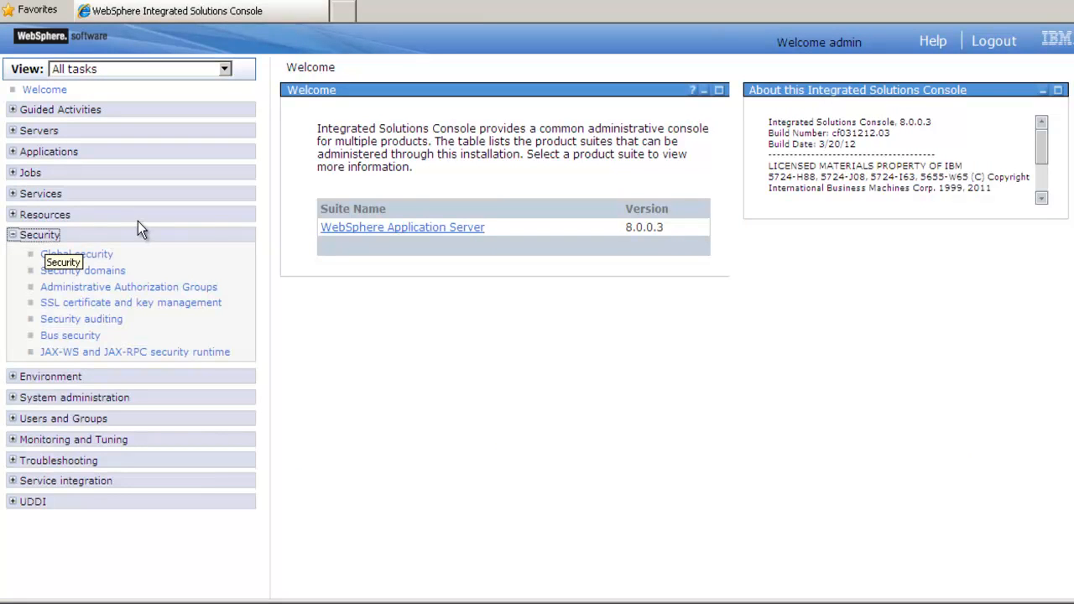
mouse_move(144, 228)
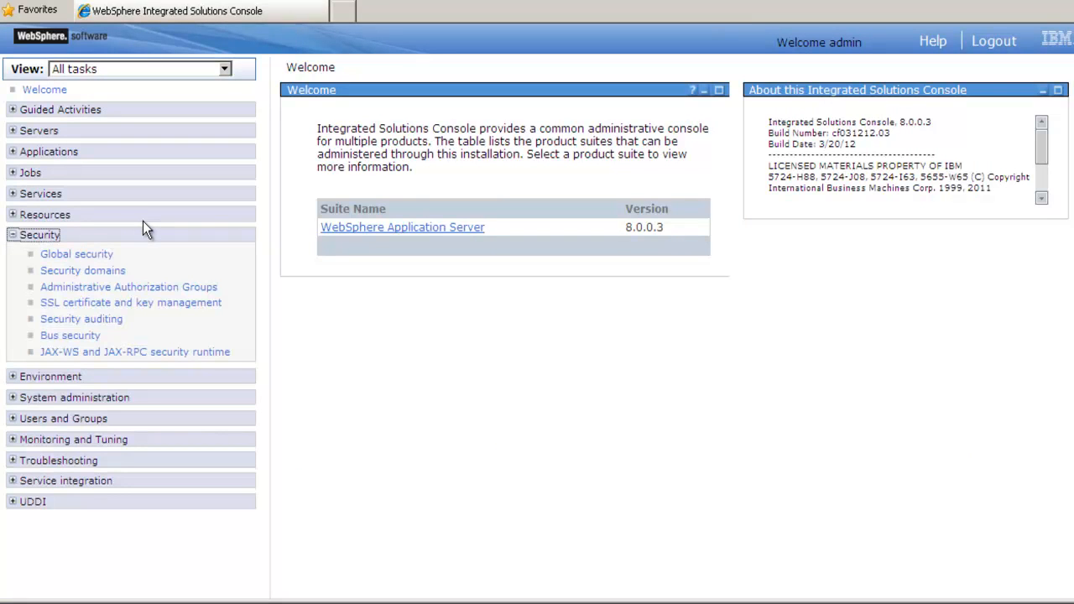
left_click(131, 302)
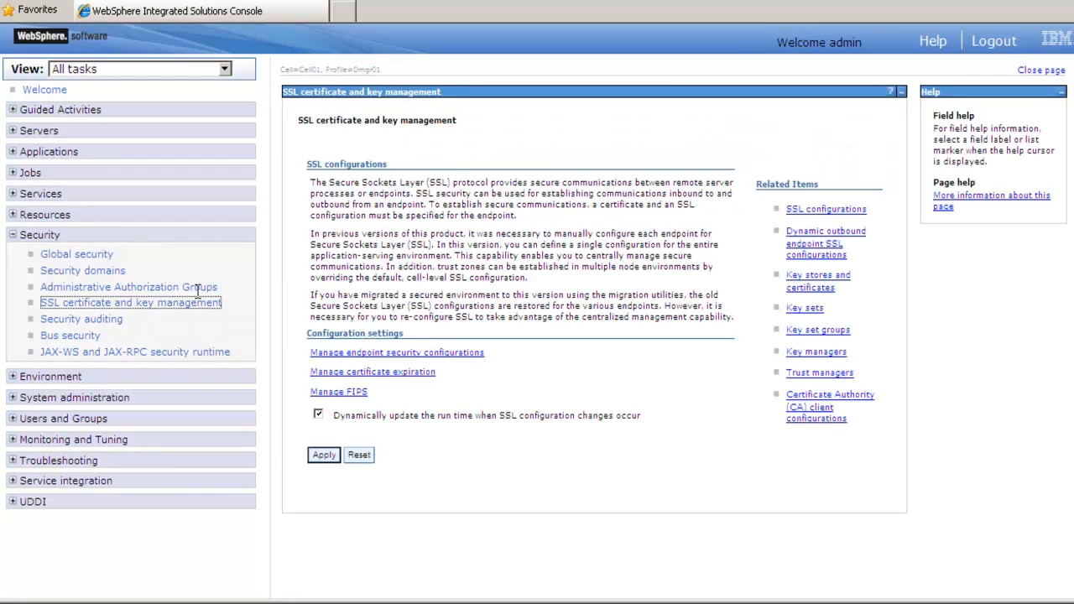
mouse_move(810, 282)
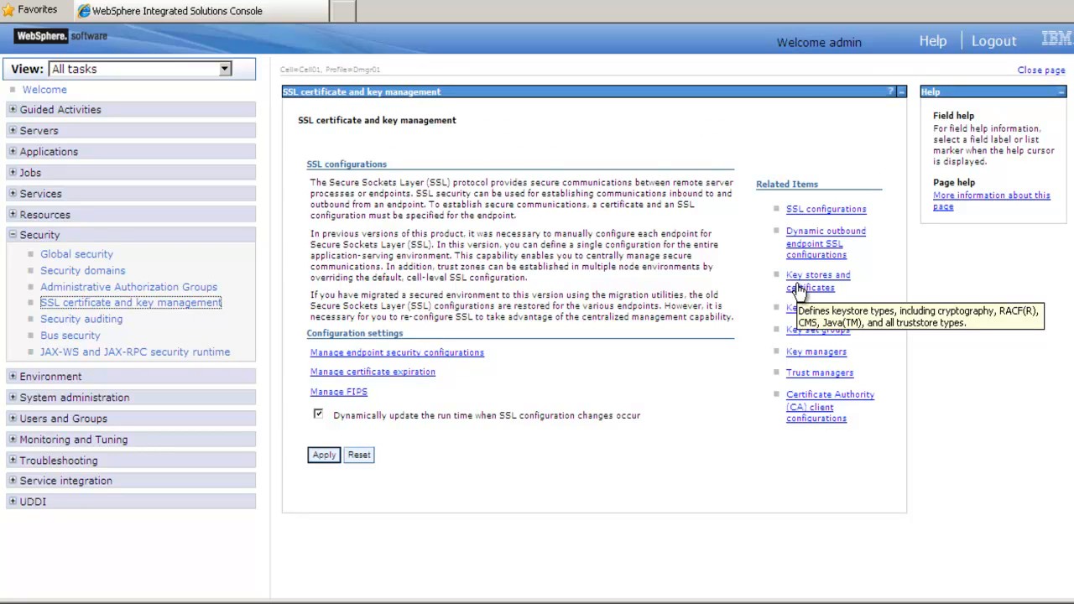
left_click(817, 282)
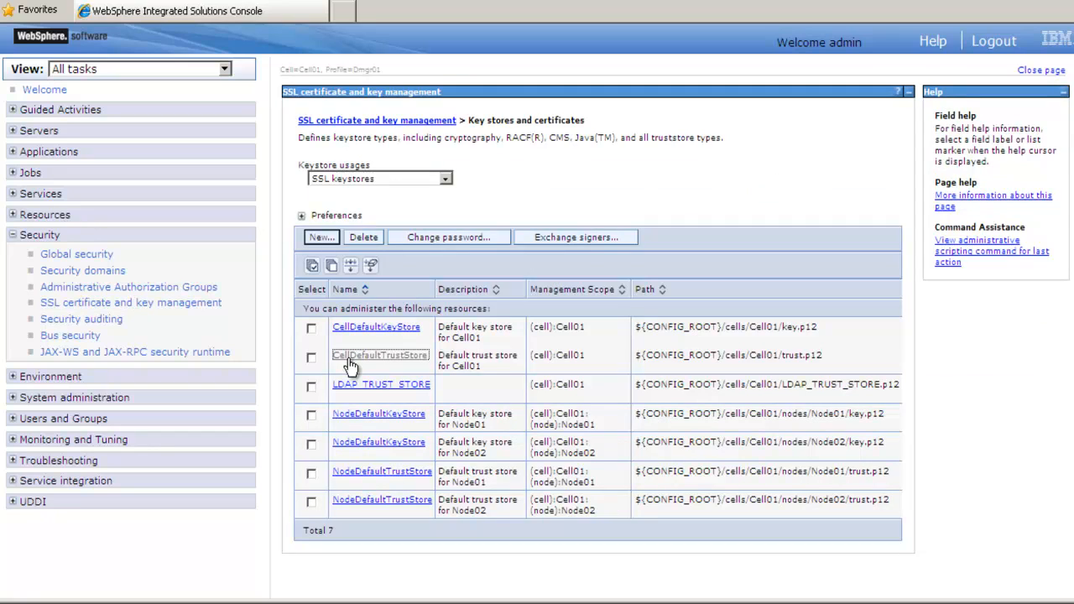
left_click(379, 355)
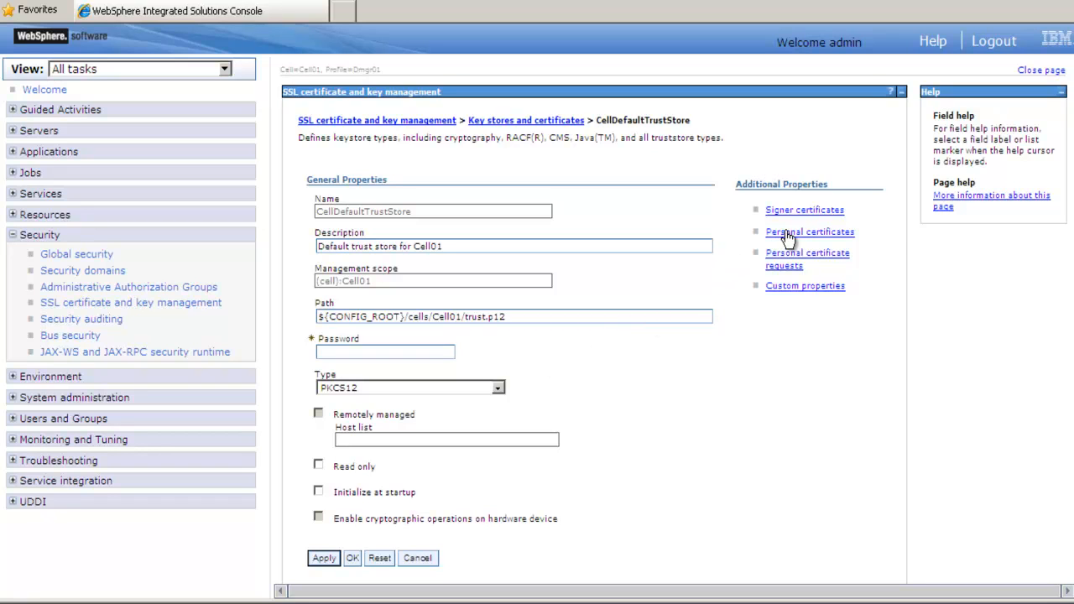
left_click(804, 209)
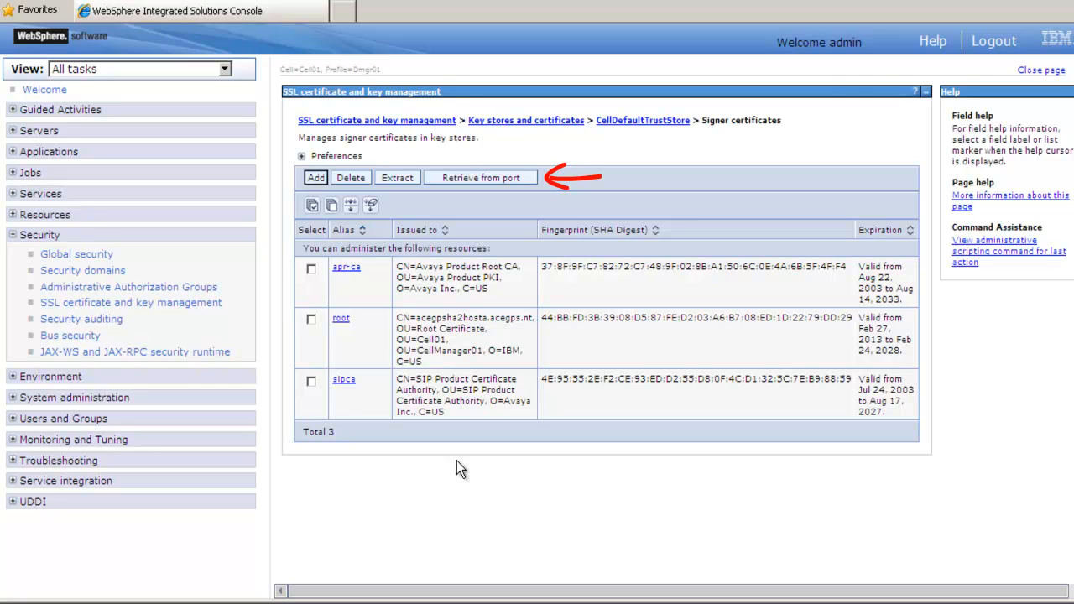
- Start Retrieve from port with host 135.20.250.222 and port 8765
left_click(480, 178)
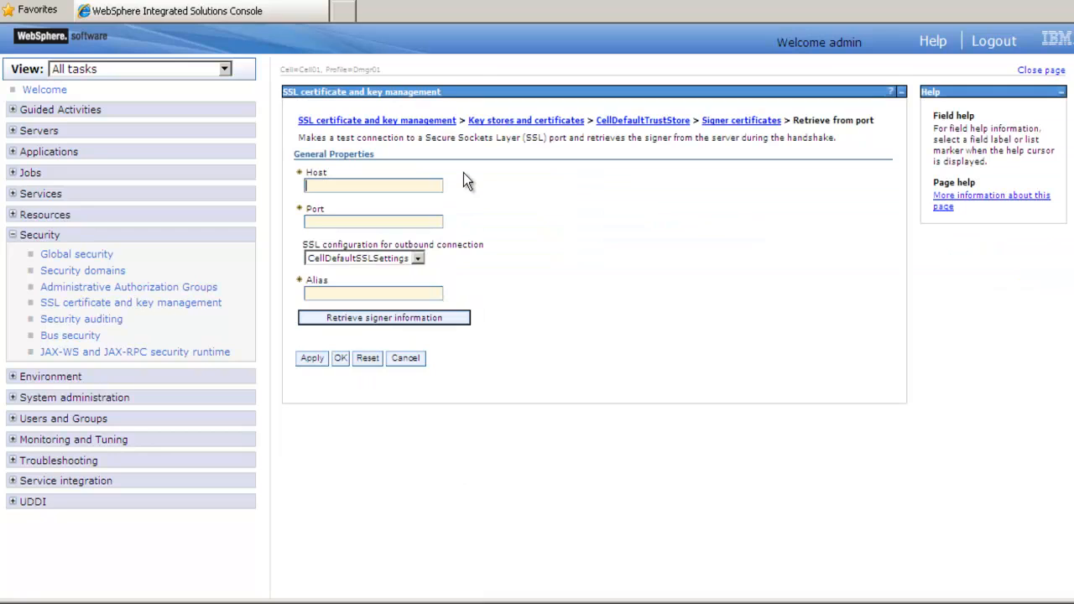
left_click(373, 184)
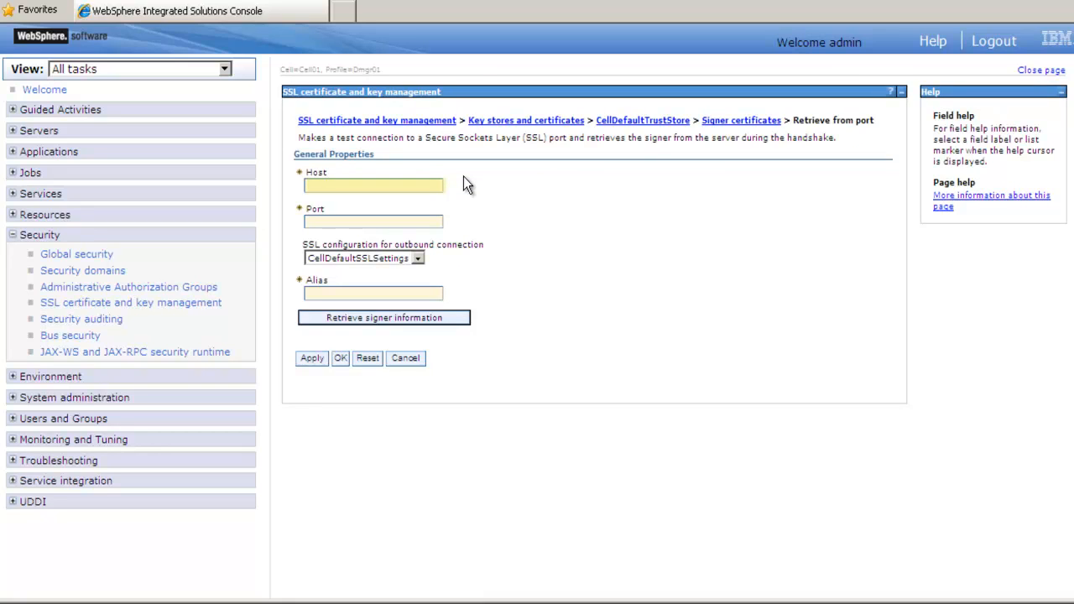
type("135.20.250.222")
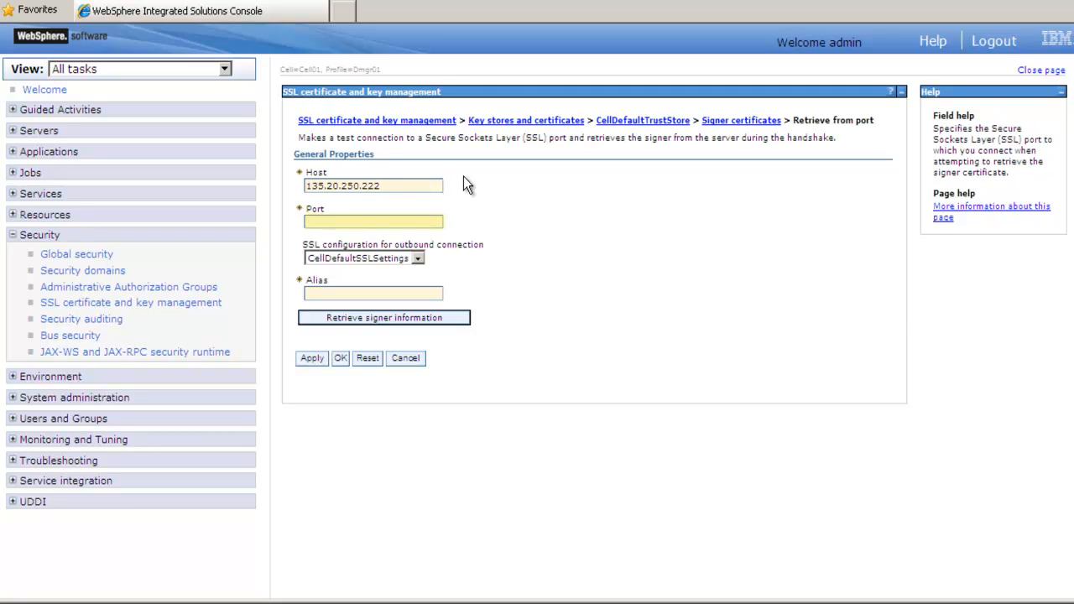
type("87")
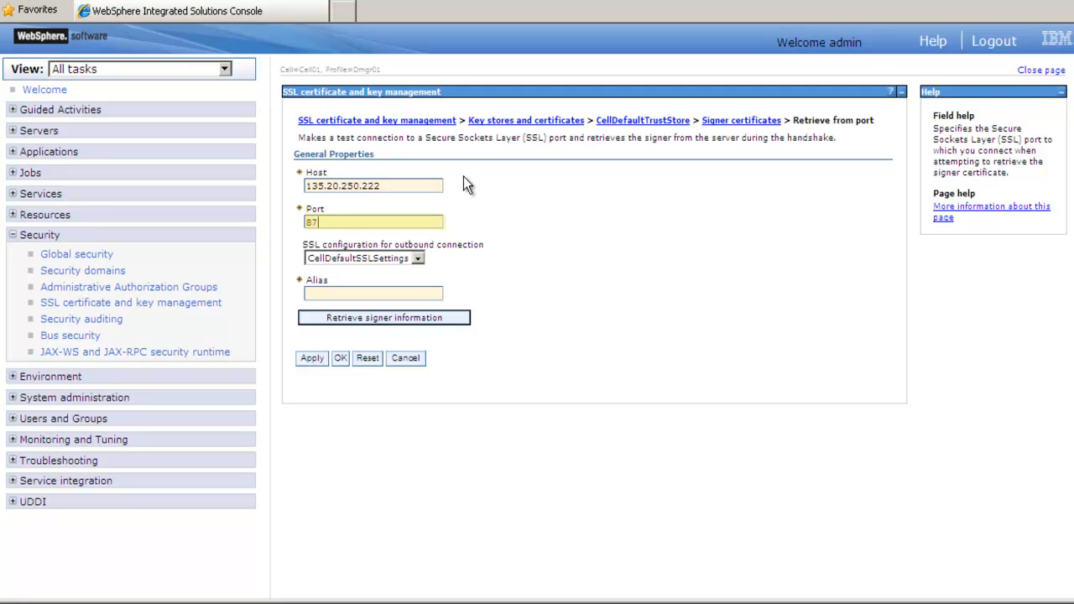
type("65")
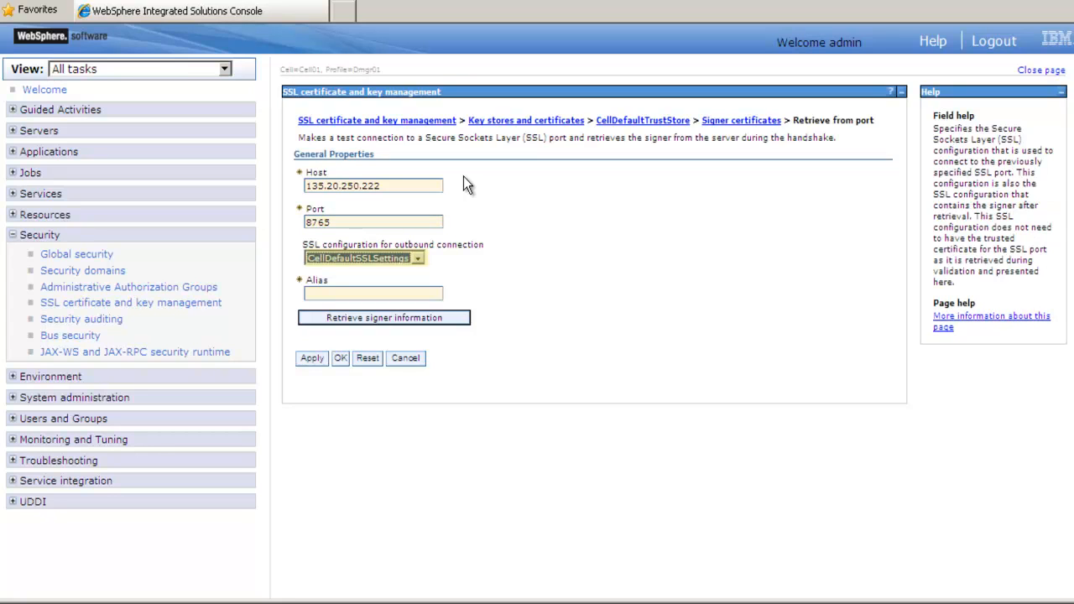
- Enter the signer alias acegpsssltrusted
left_click(373, 292)
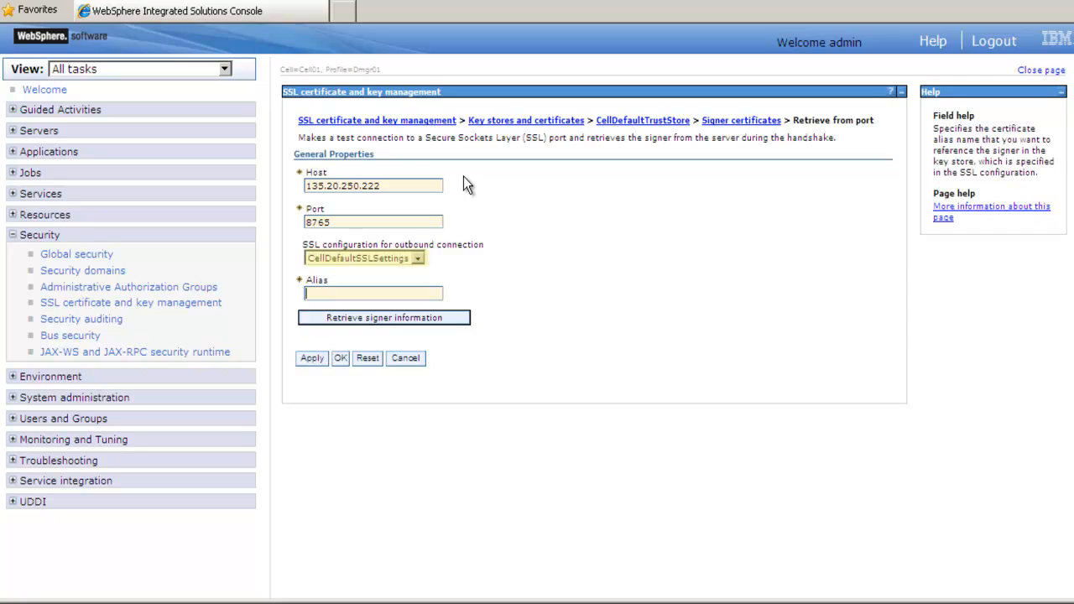
type("ace")
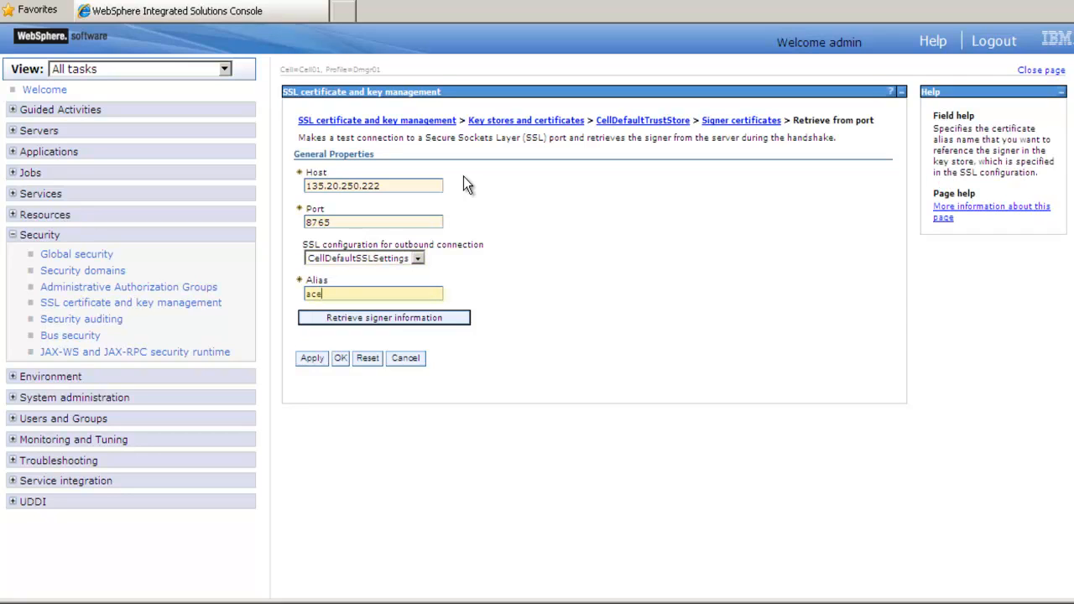
type("gpsssl")
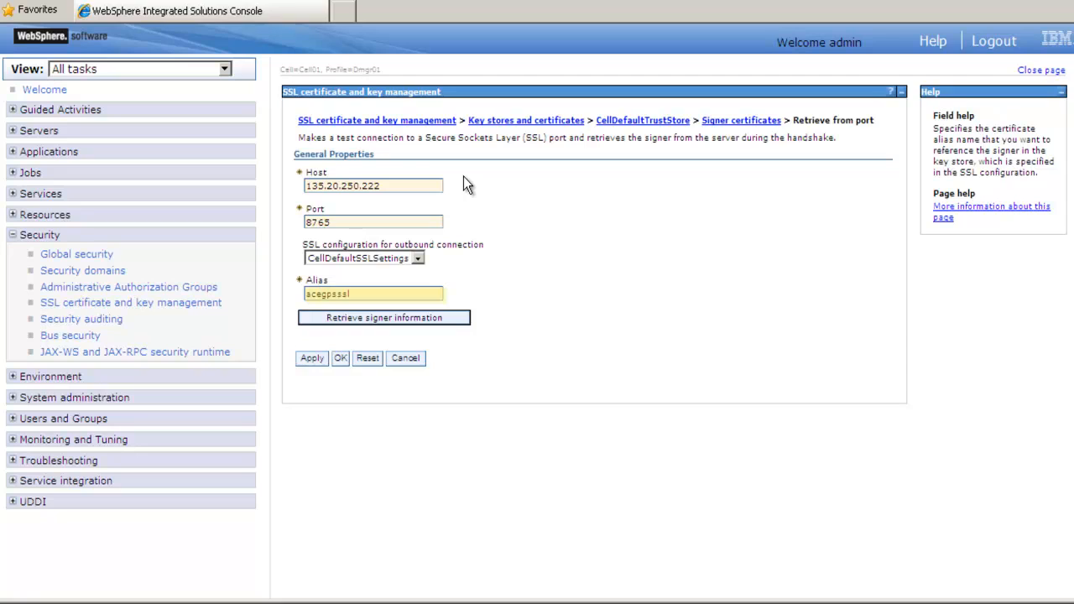
type("trusted")
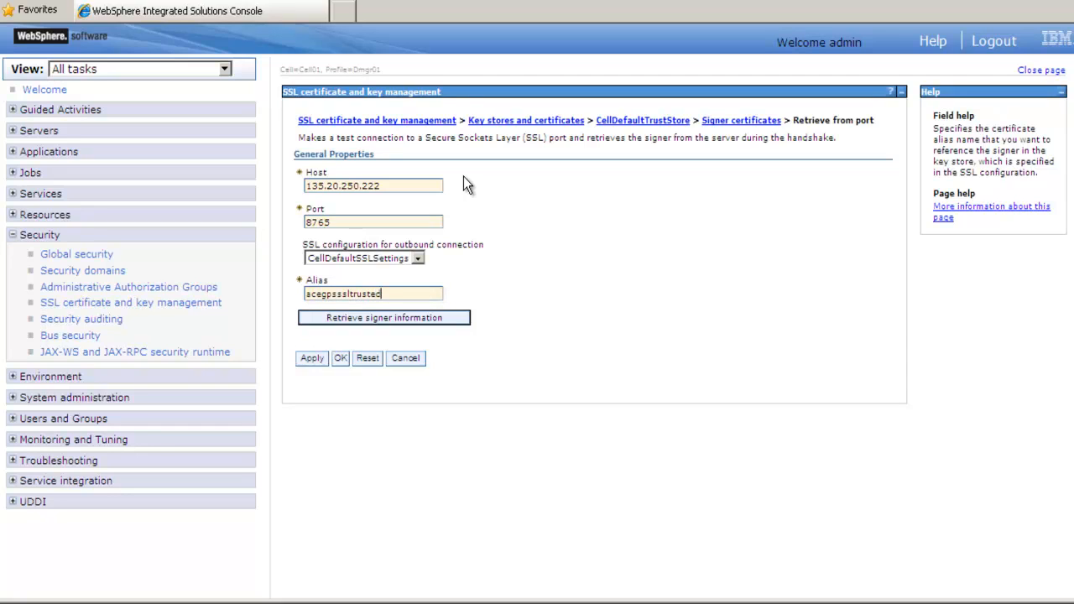
- Retrieve the signer information, showing the Avaya SIP Product Certificate Authority valid until Aug 17, 2027
left_click(383, 317)
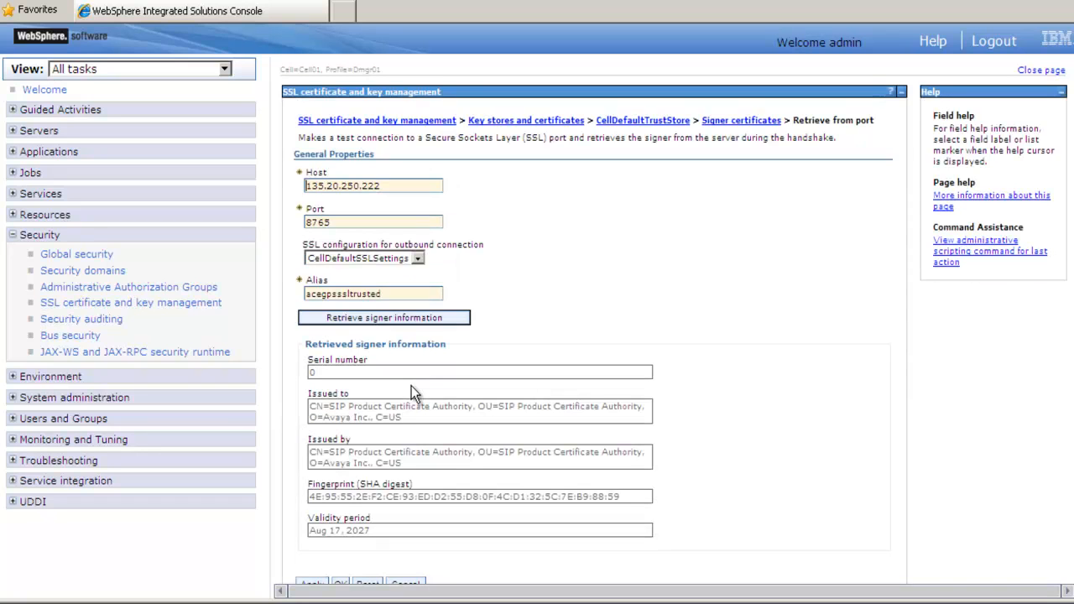
mouse_move(453, 366)
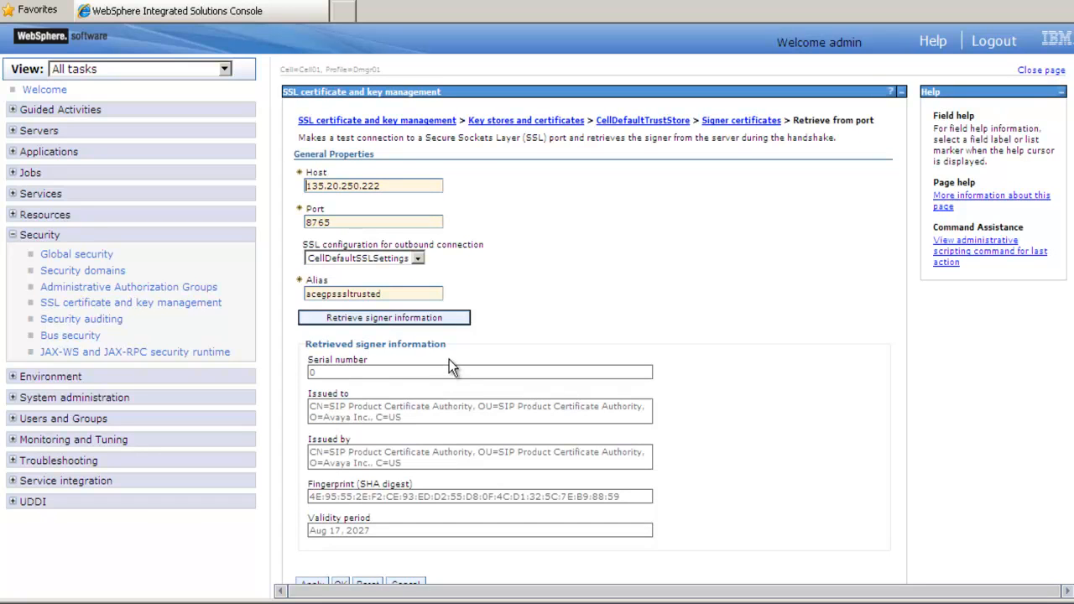
mouse_move(772, 315)
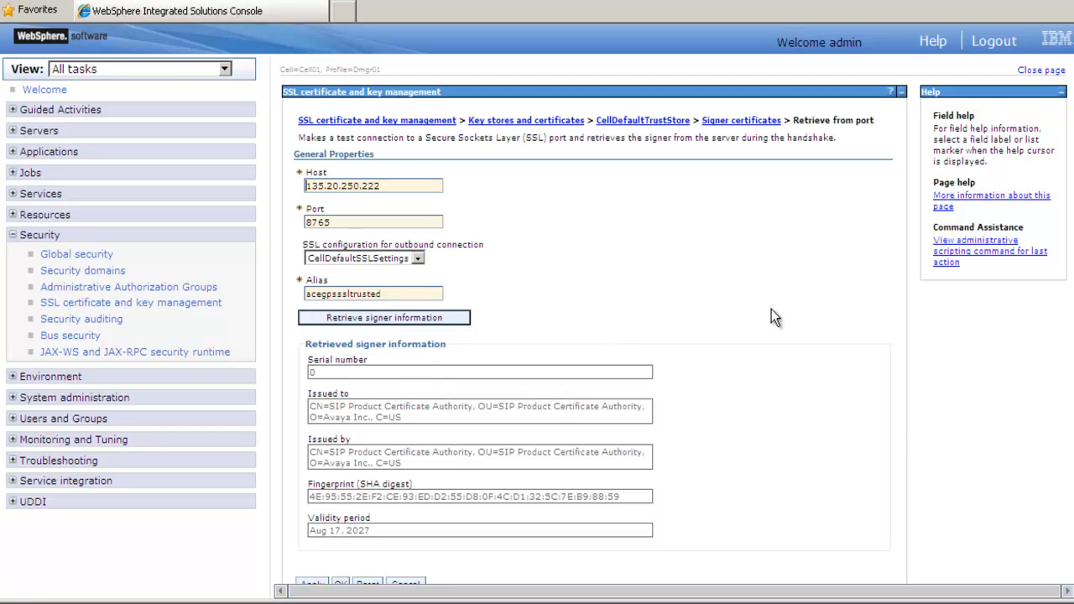